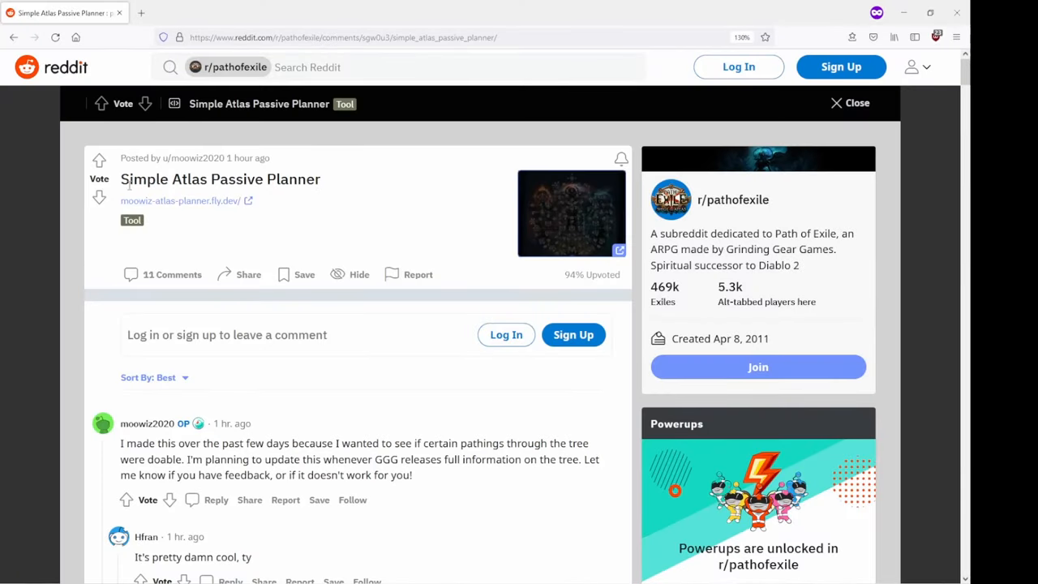
mouse_move(201, 160)
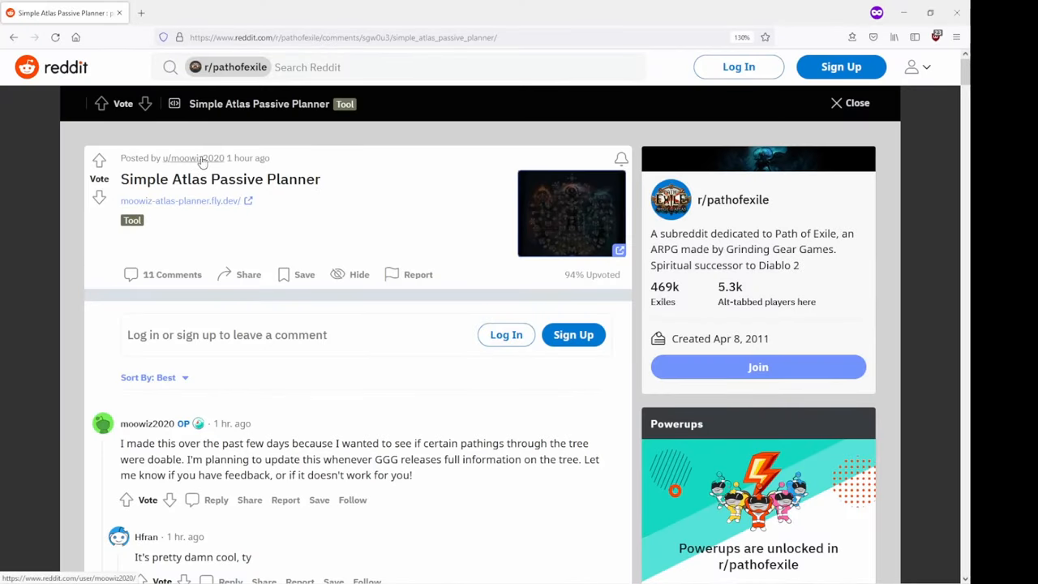
Follow the moowiz-atlas-planner link from the Reddit post to open the atlas passive tree
left_click(180, 200)
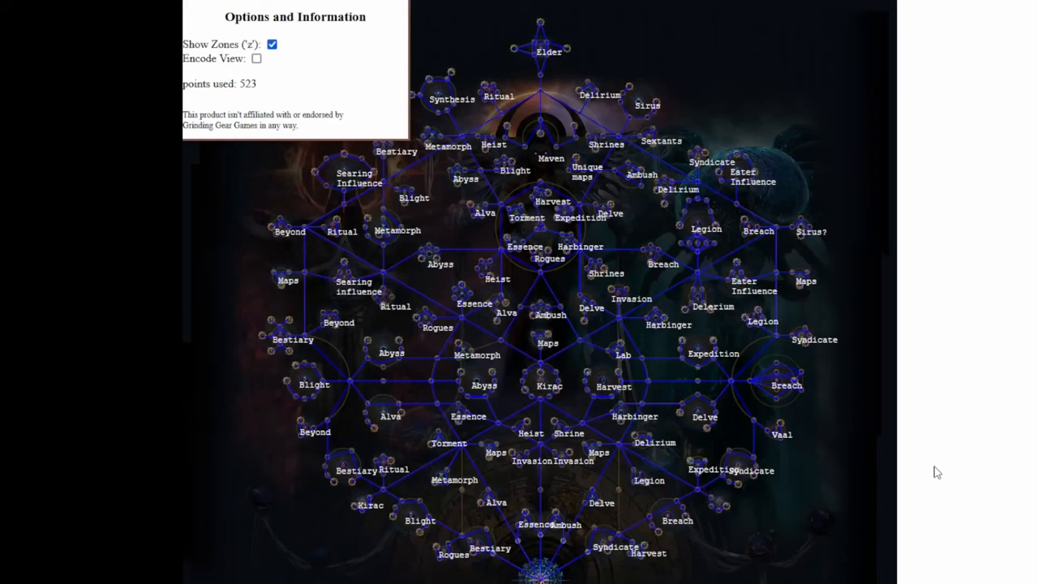
mouse_move(858, 249)
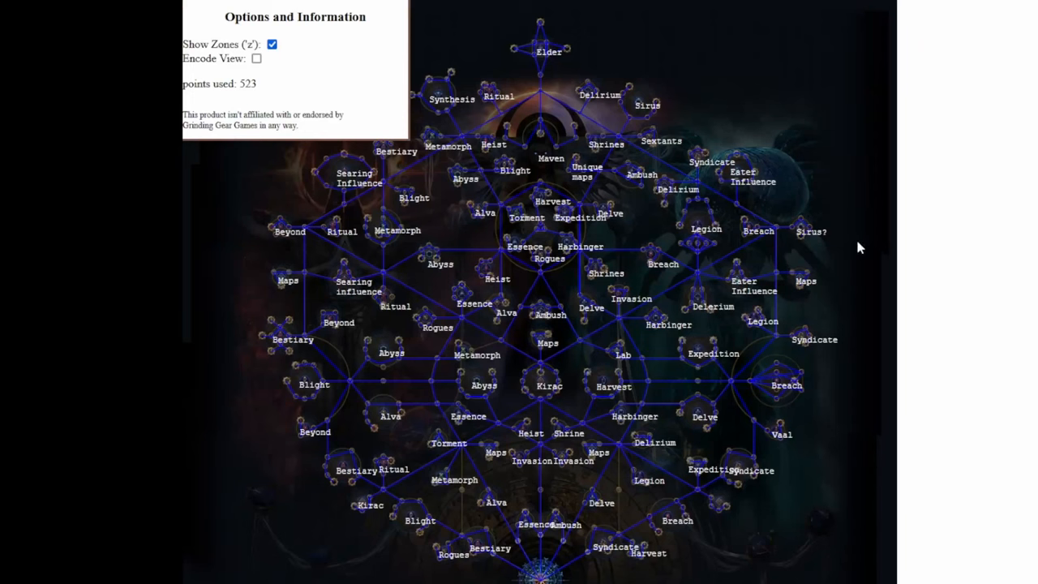
mouse_move(816, 254)
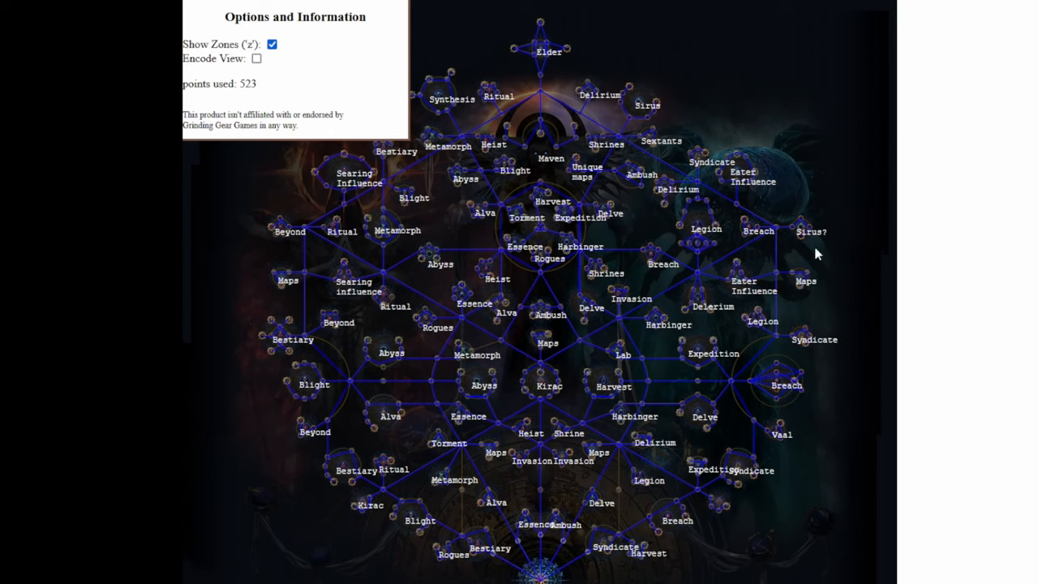
mouse_move(367, 261)
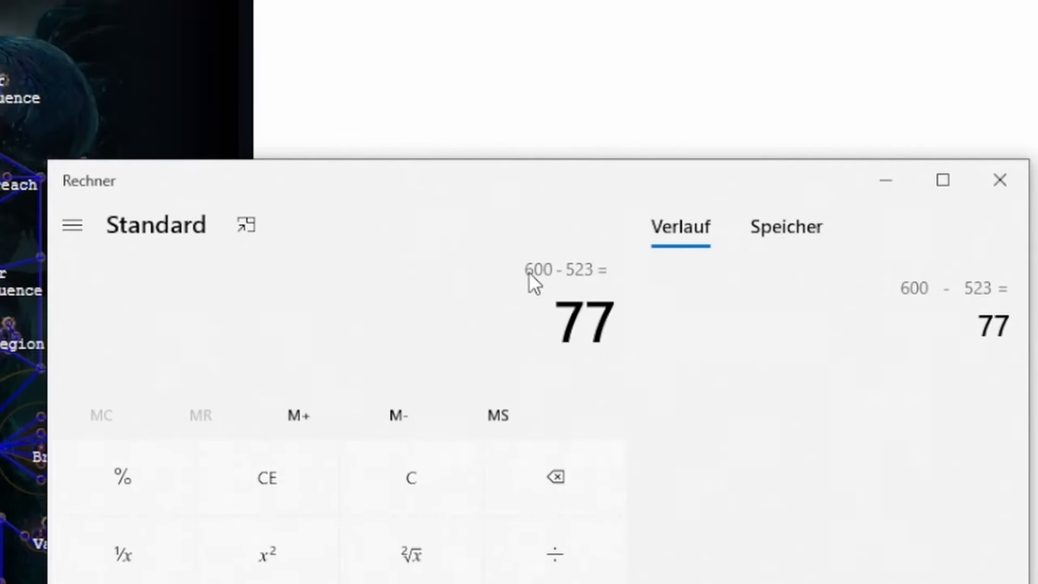
mouse_move(590, 284)
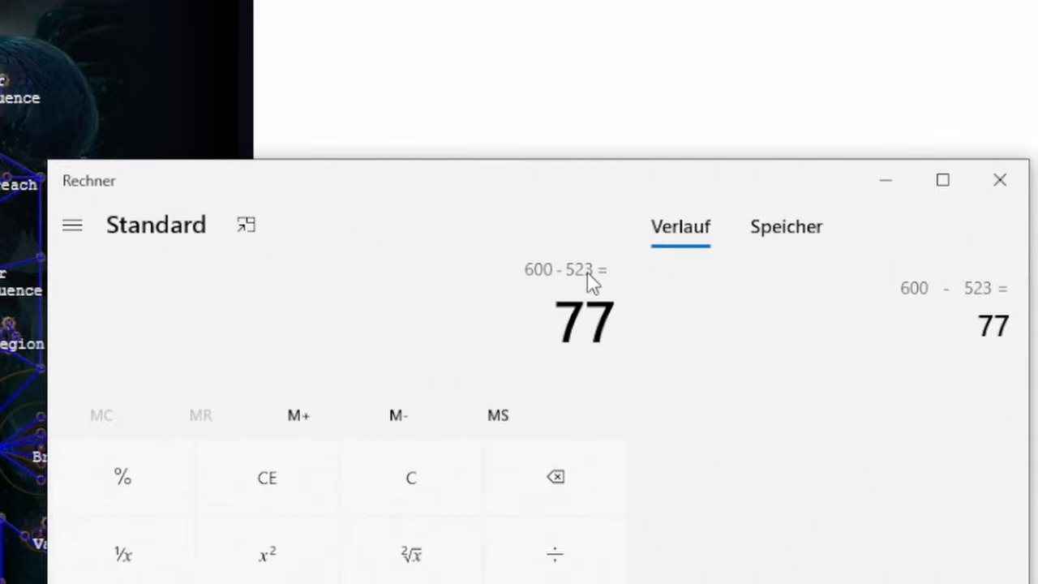